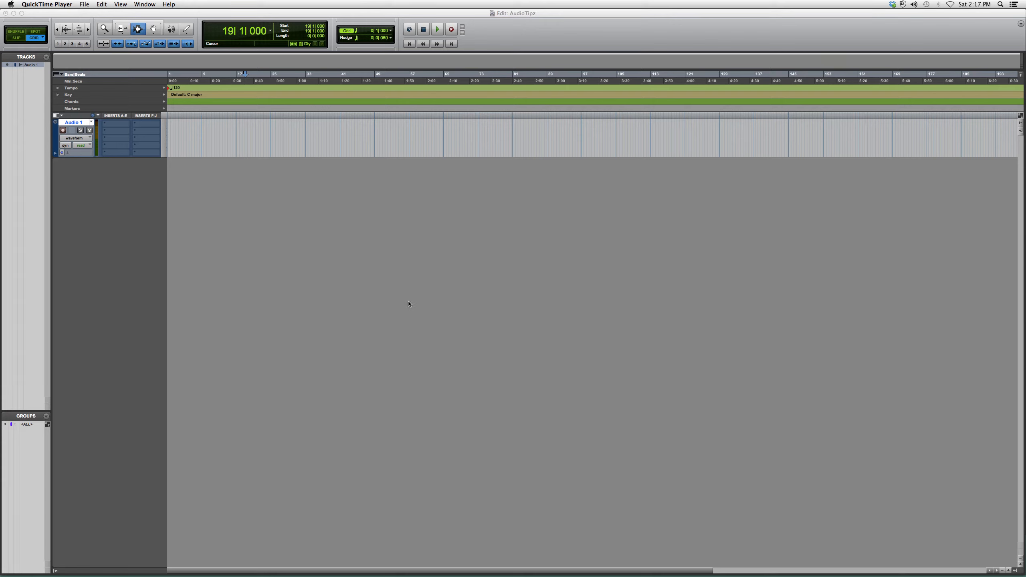
{"action": "mouse_move", "coordinate": [405, 305]}
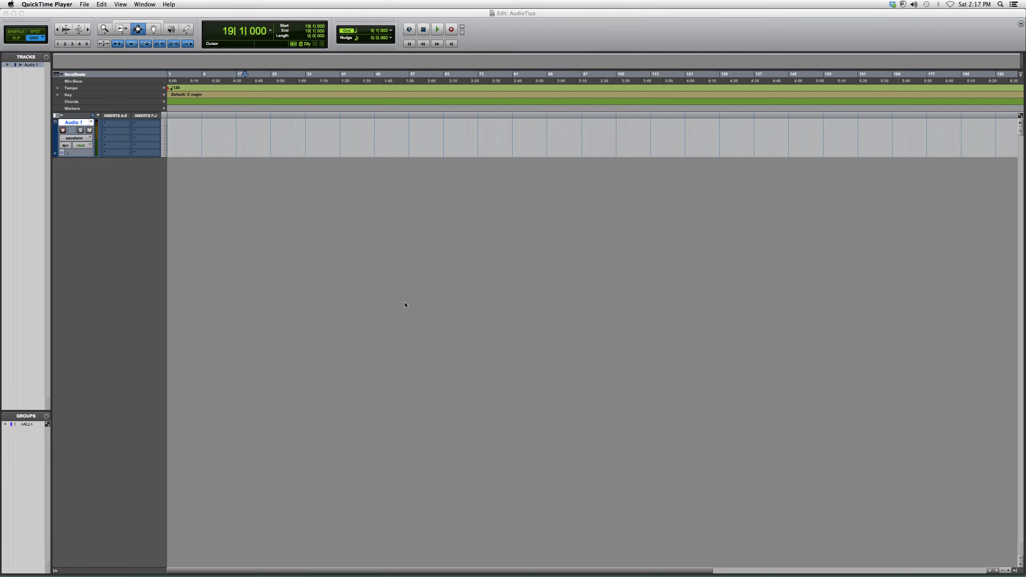
{"action": "mouse_move", "coordinate": [394, 295]}
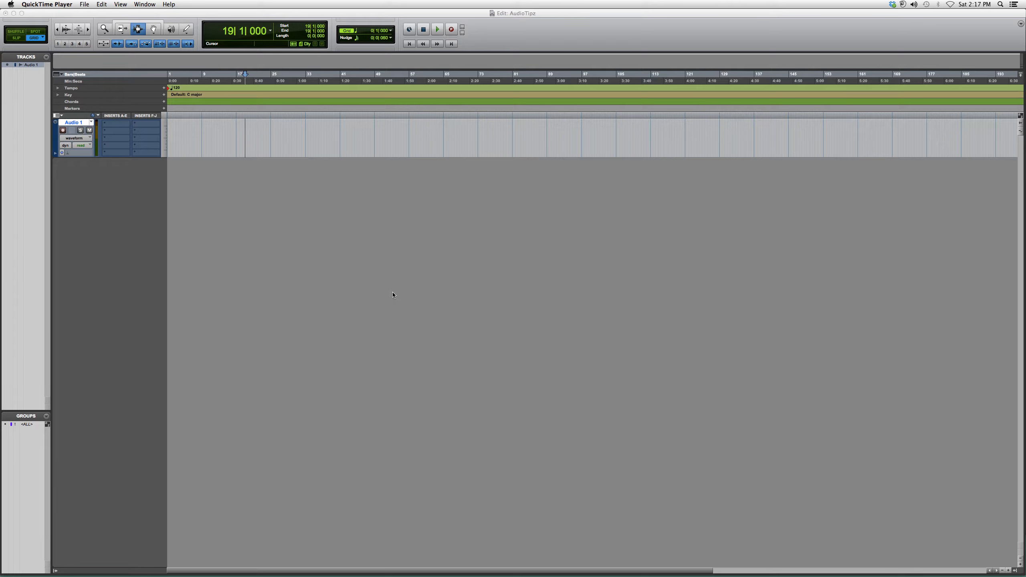
{"action": "mouse_move", "coordinate": [389, 295]}
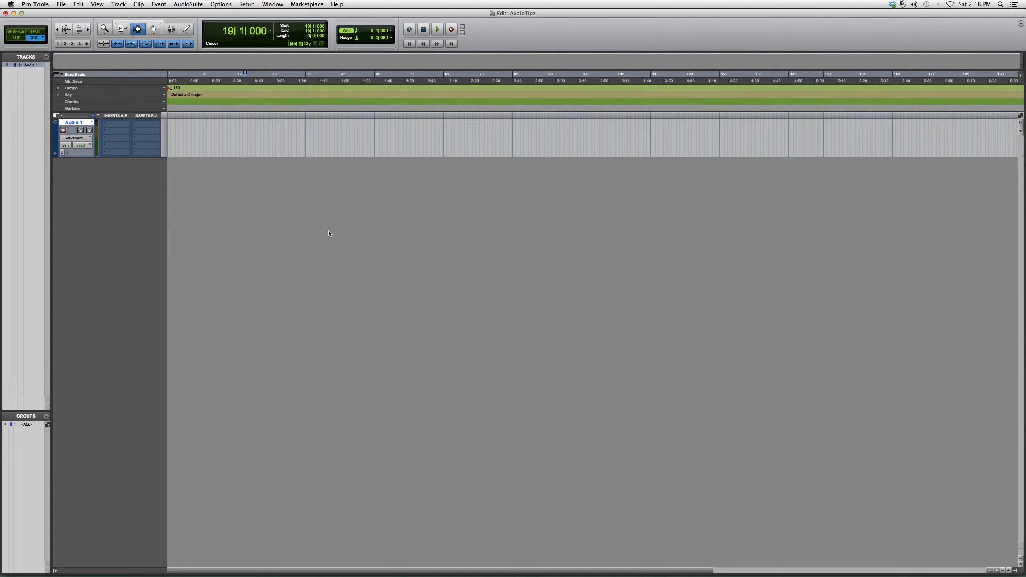
{"action": "mouse_move", "coordinate": [329, 238]}
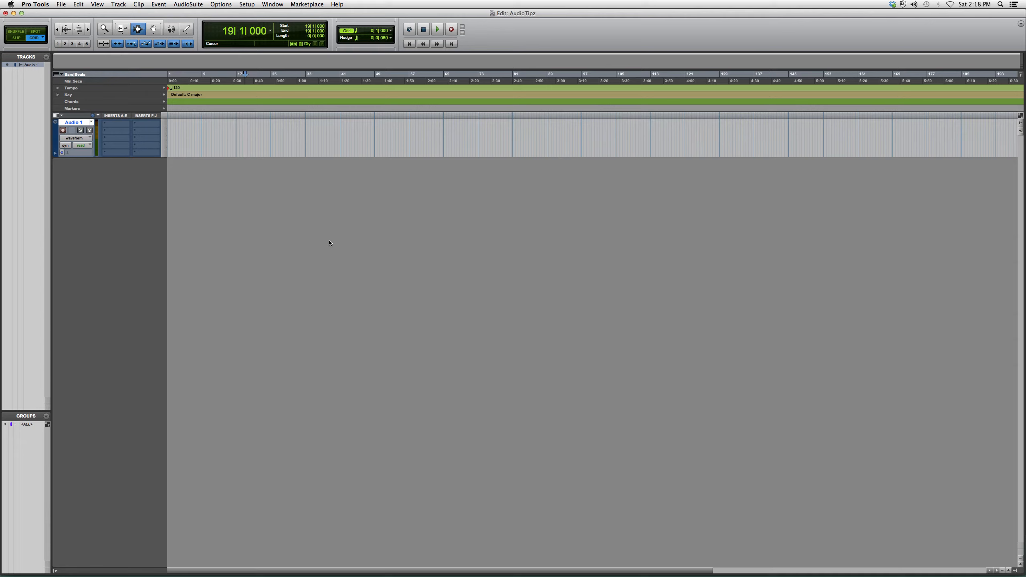
{"action": "mouse_move", "coordinate": [281, 228]}
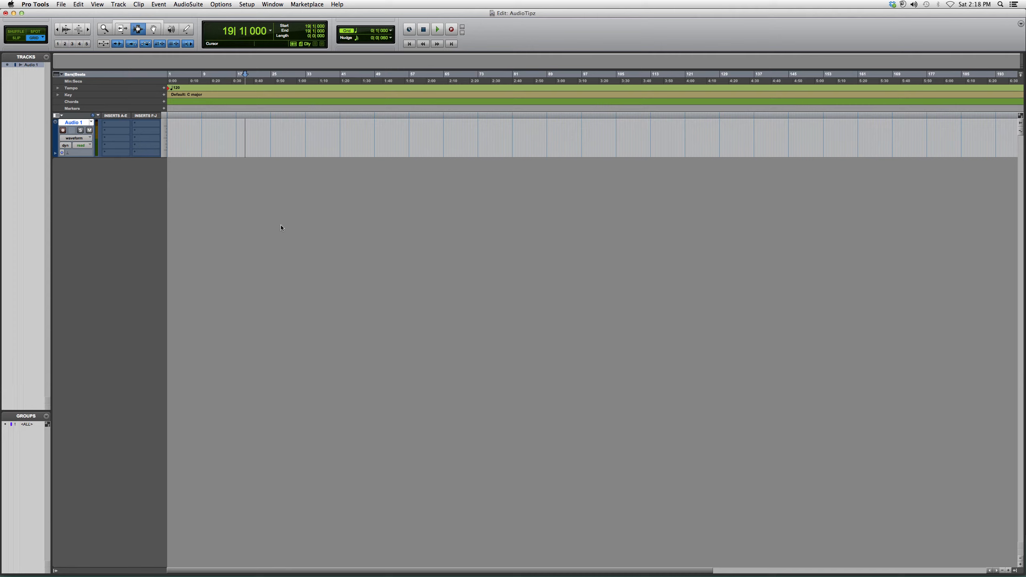
{"action": "mouse_move", "coordinate": [239, 209]}
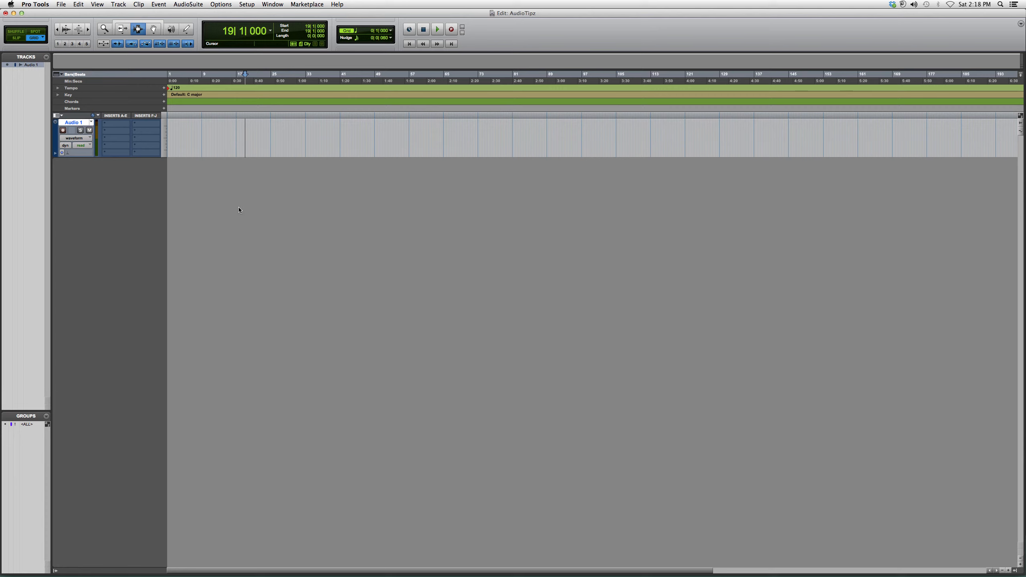
Duplicate Audio 1 with default options, creating Audio1.dup1 below it.
{"action": "left_click", "coordinate": [455, 129]}
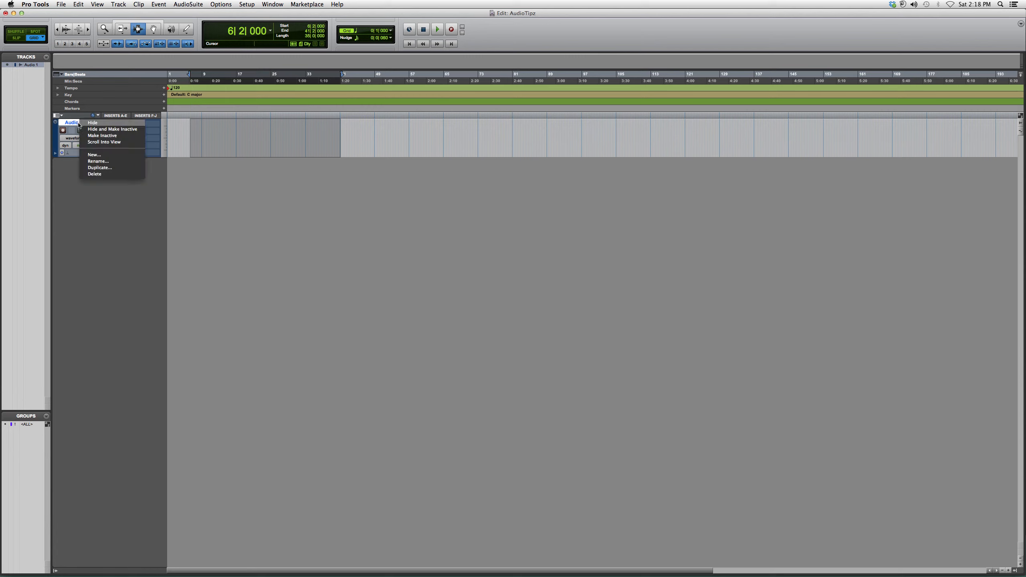
{"action": "left_click", "coordinate": [99, 167]}
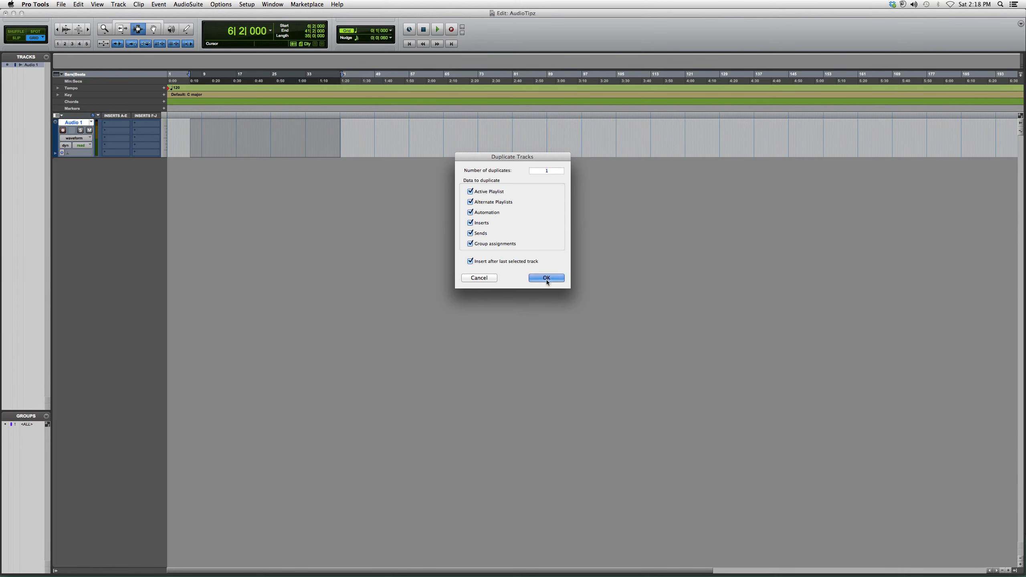
{"action": "left_click", "coordinate": [546, 277]}
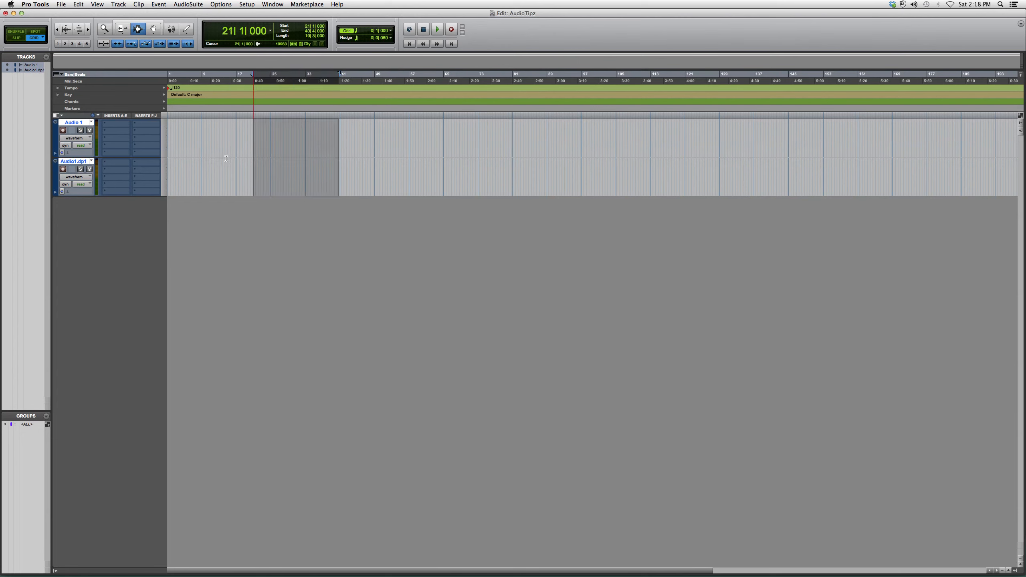
Delete the Audio1.dup1 track from its right-click menu, leaving only Audio 1.
{"action": "right_click", "coordinate": [74, 161]}
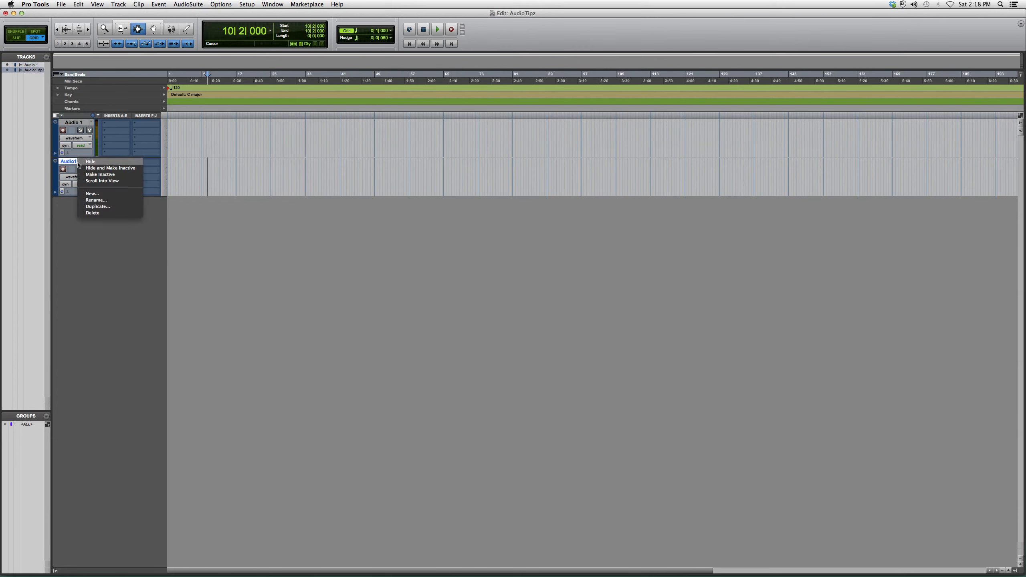
{"action": "mouse_move", "coordinate": [110, 206]}
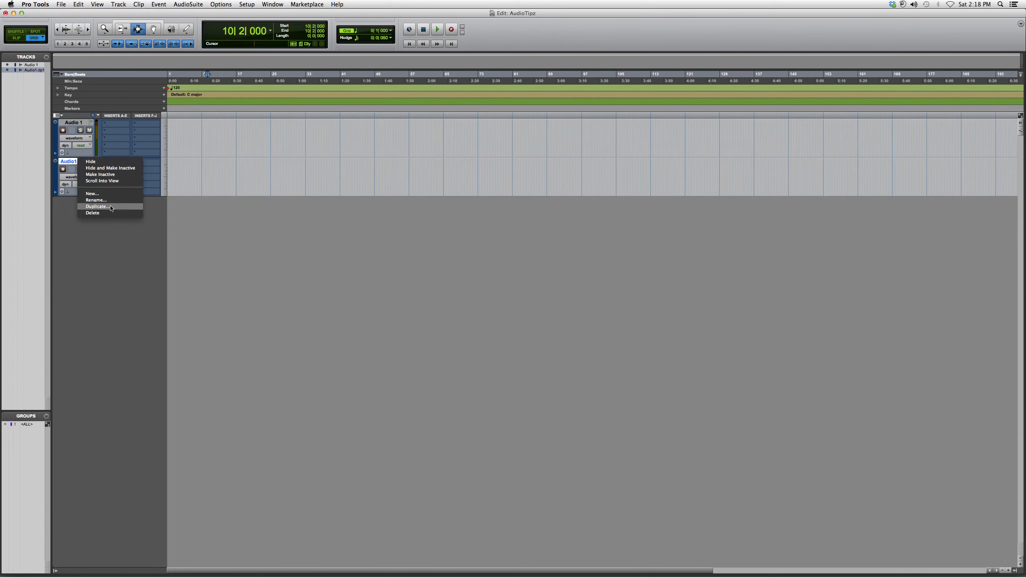
{"action": "left_click", "coordinate": [97, 206]}
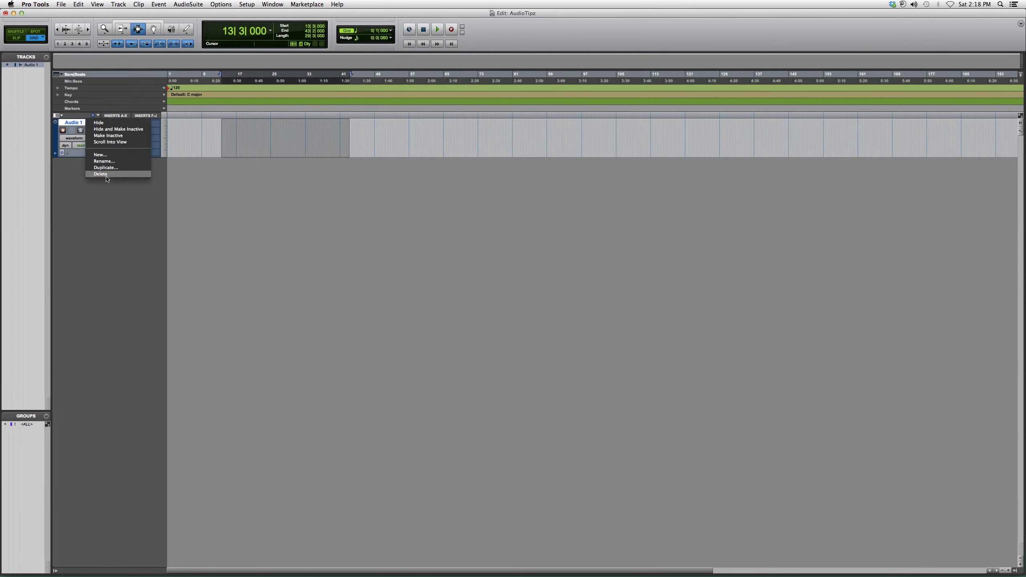
{"action": "left_click", "coordinate": [78, 4]}
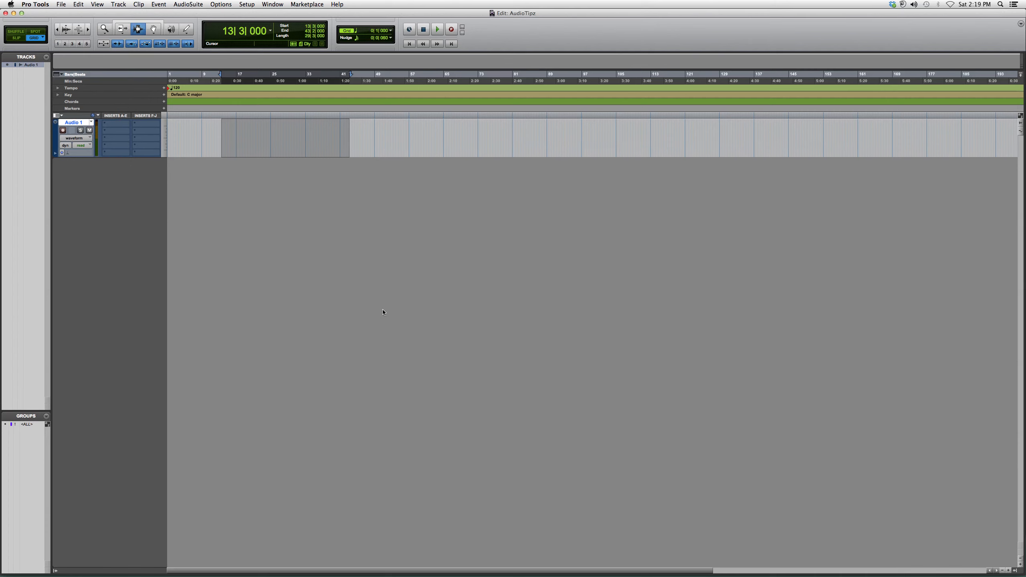
{"action": "mouse_move", "coordinate": [380, 314]}
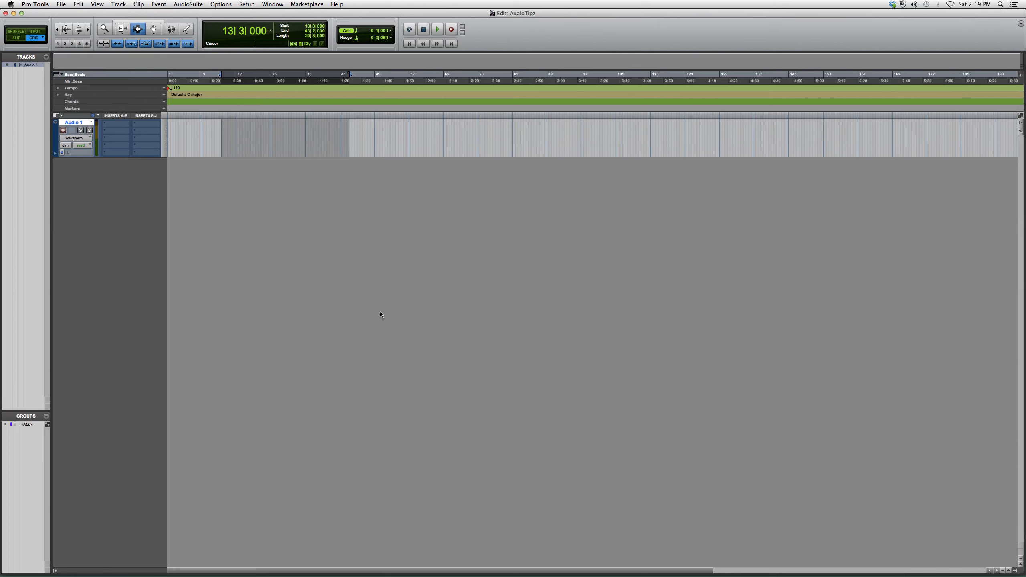